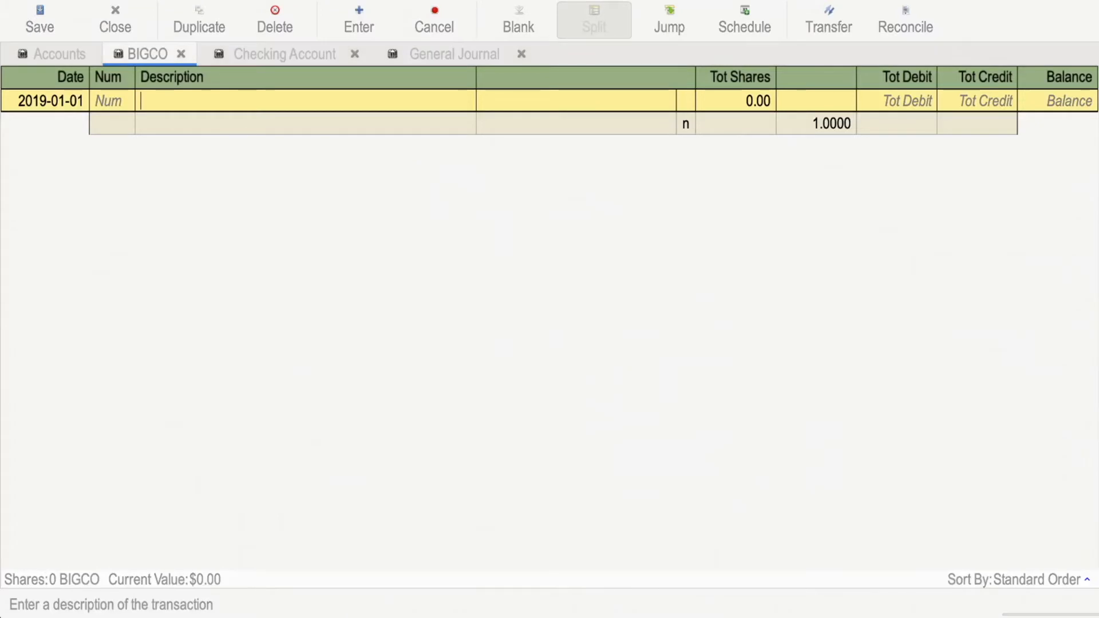
- Enter the 2019-01-01 'Buy BIGCO' transaction: 100 shares at $10, paid from Checking Account
text(Buy BIGCO)
text(Assets:Ch)
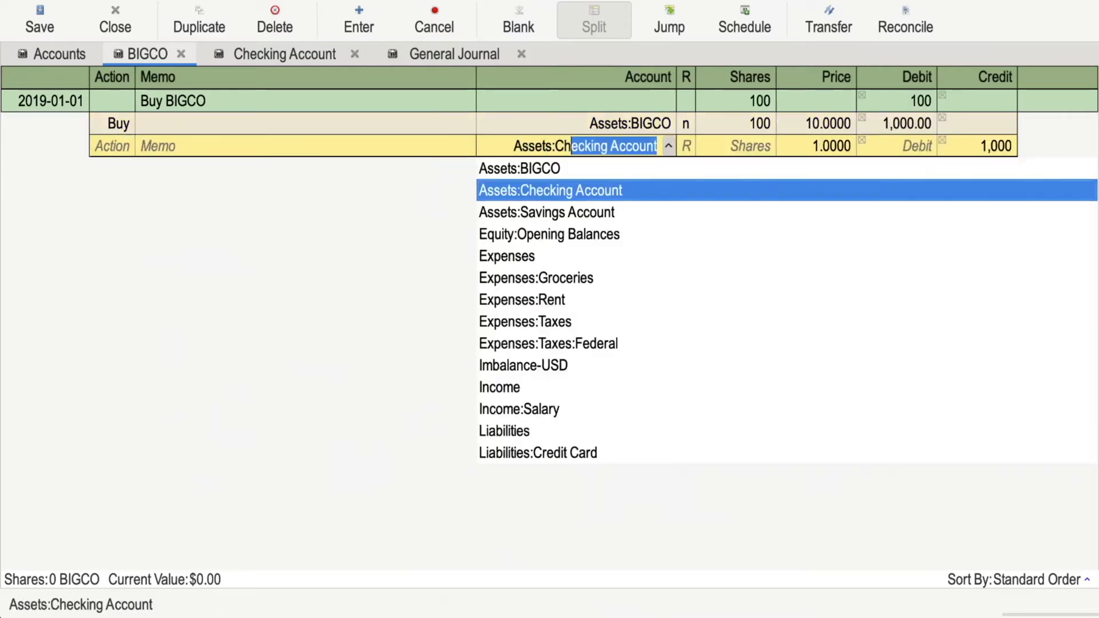
click(550, 190)
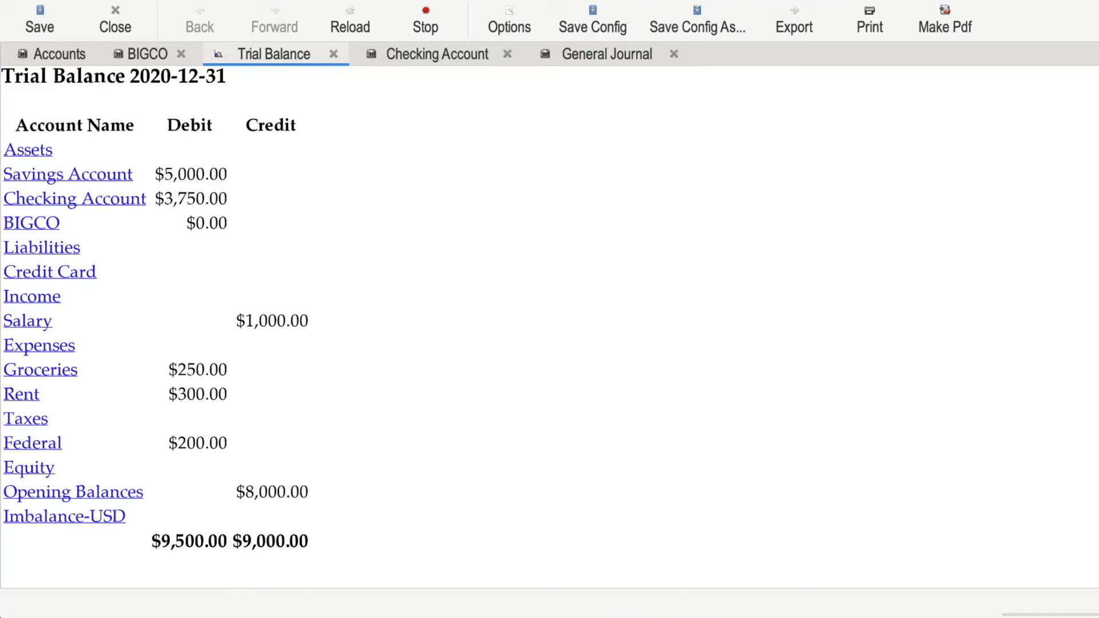
- Return to the BIGCO register to start the 2020-11-01 'Sell BIGCO' transaction
click(145, 54)
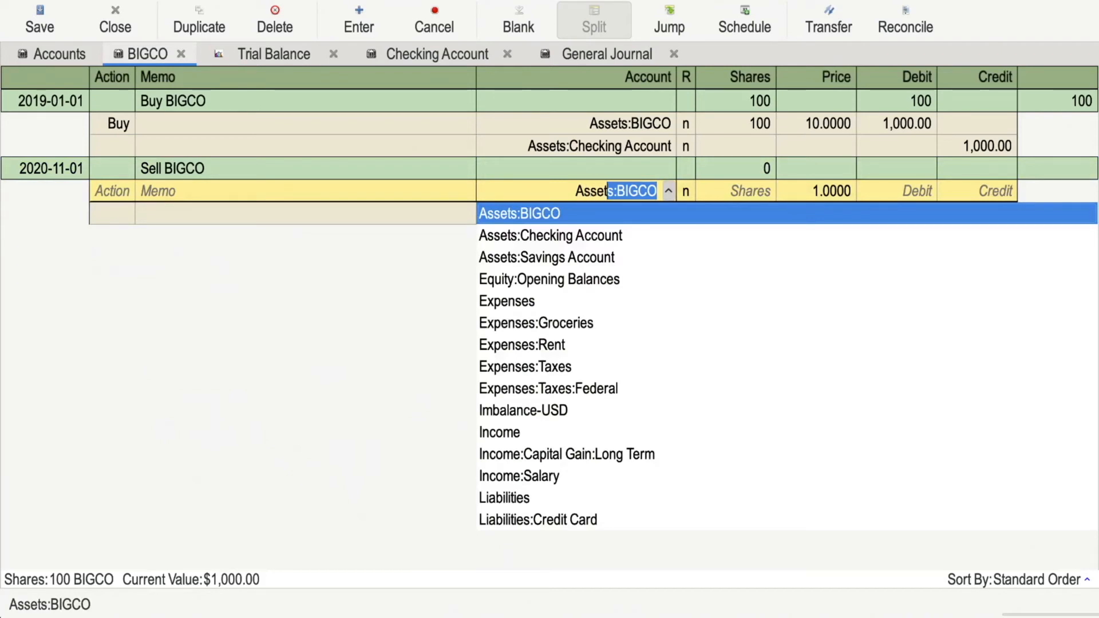
- Debit Checking Account 1,500 as the sale proceeds
click(550, 235)
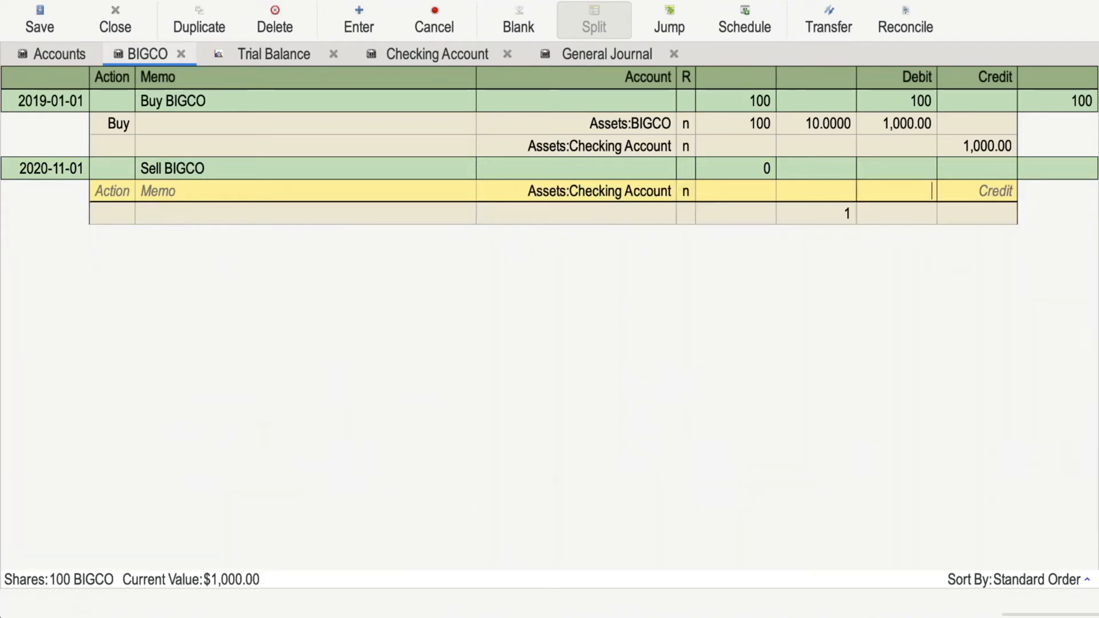
text(1)
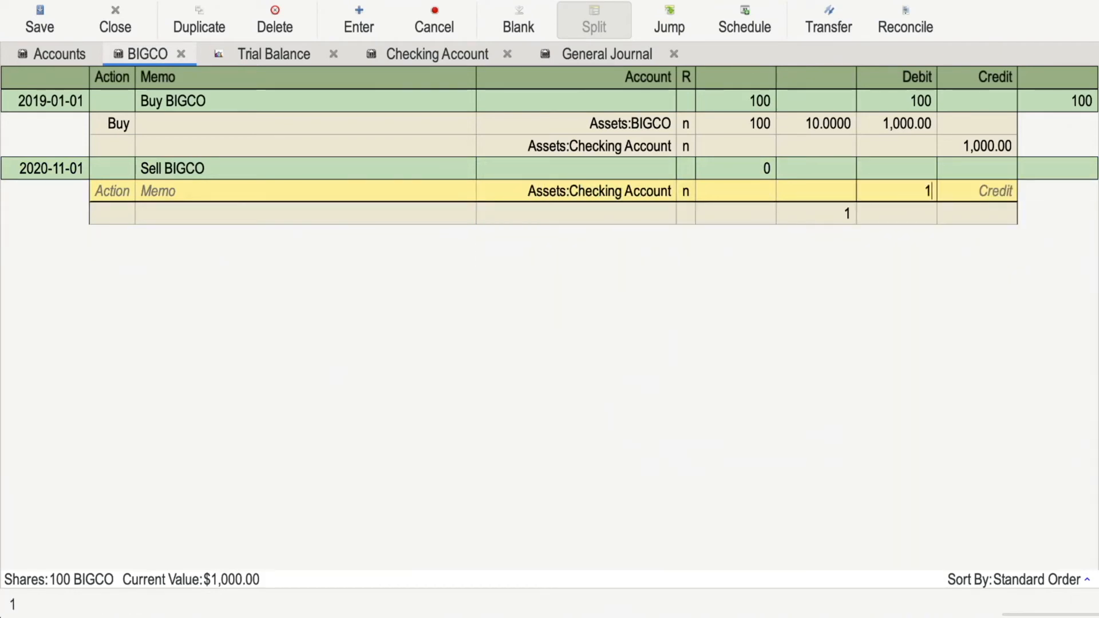
text(500.00)
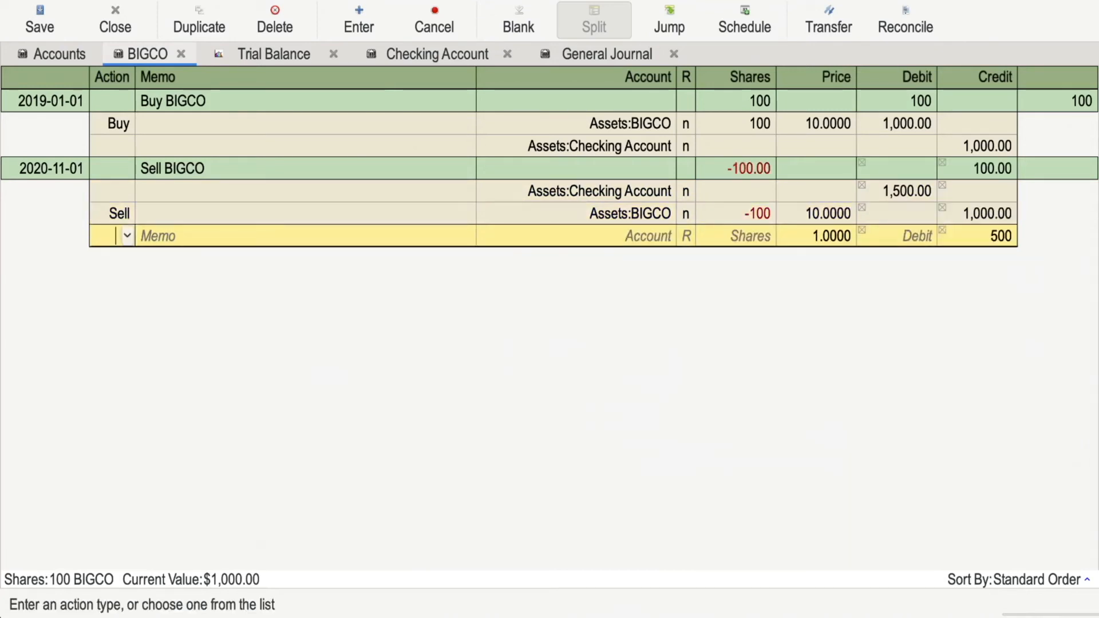
- Add the BIGCO sell split of -100 shares at $10 and credit Income:Capital Gain:Long Term 500, then commit
click(636, 236)
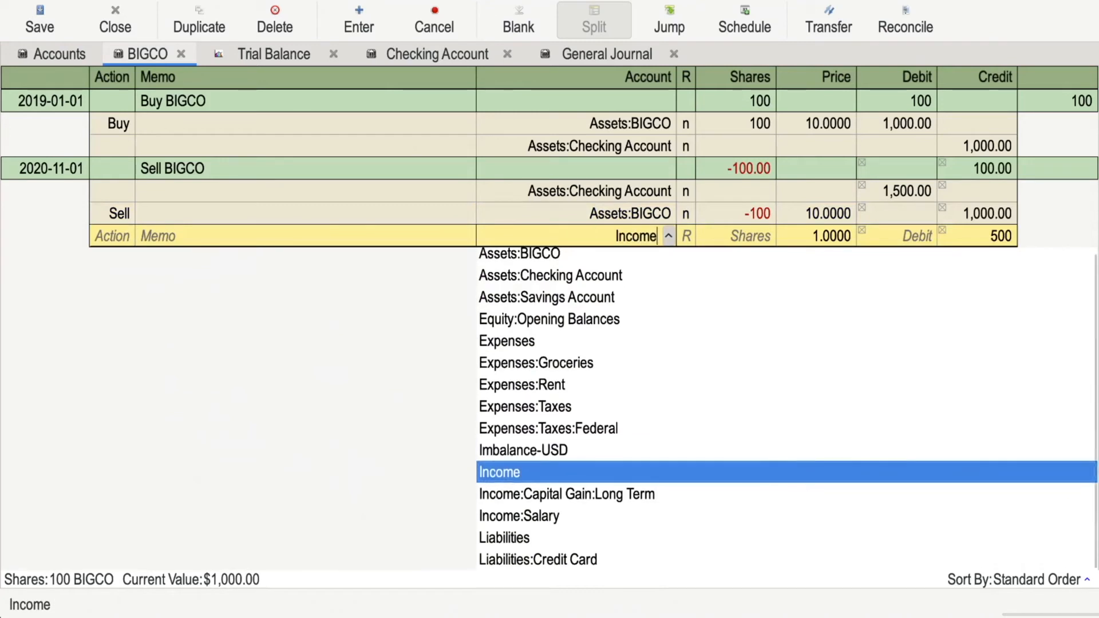
click(566, 495)
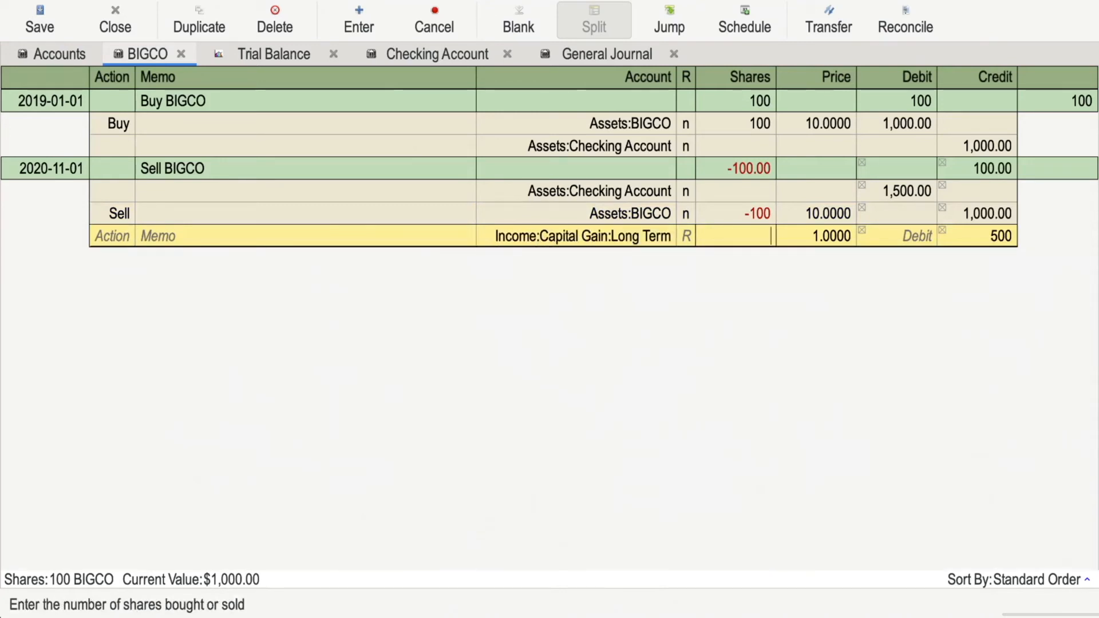
click(1001, 236)
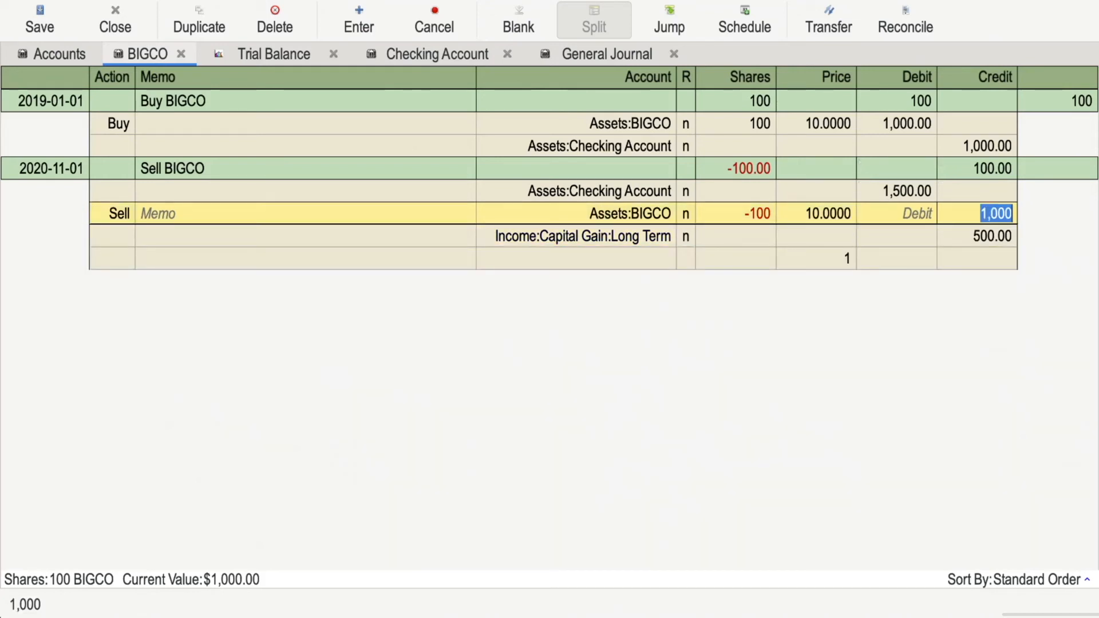
key(enter)
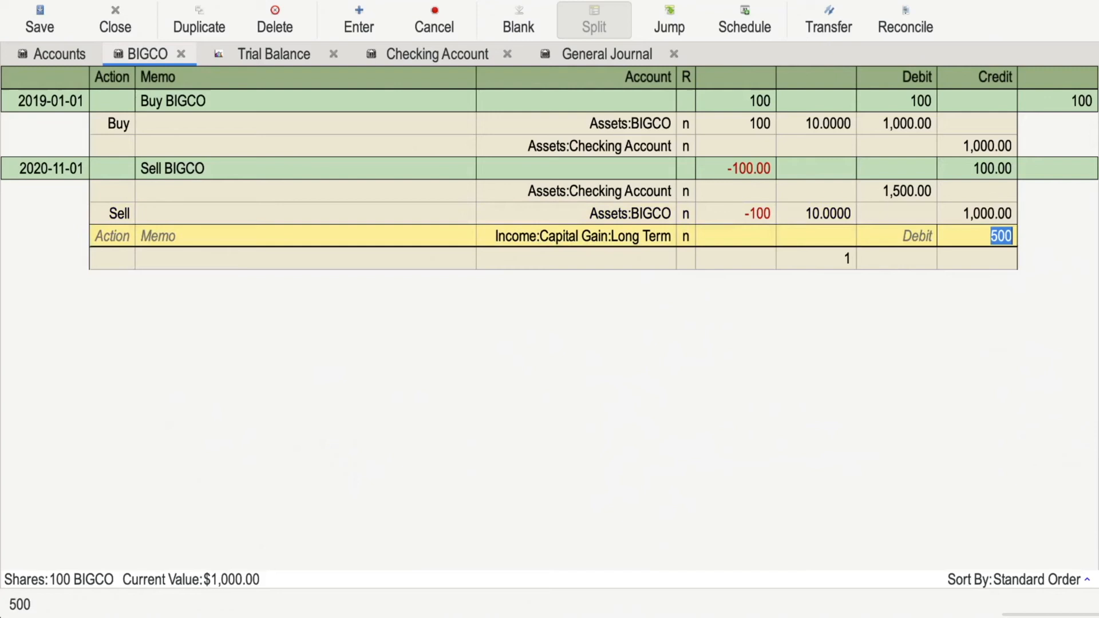
key(enter)
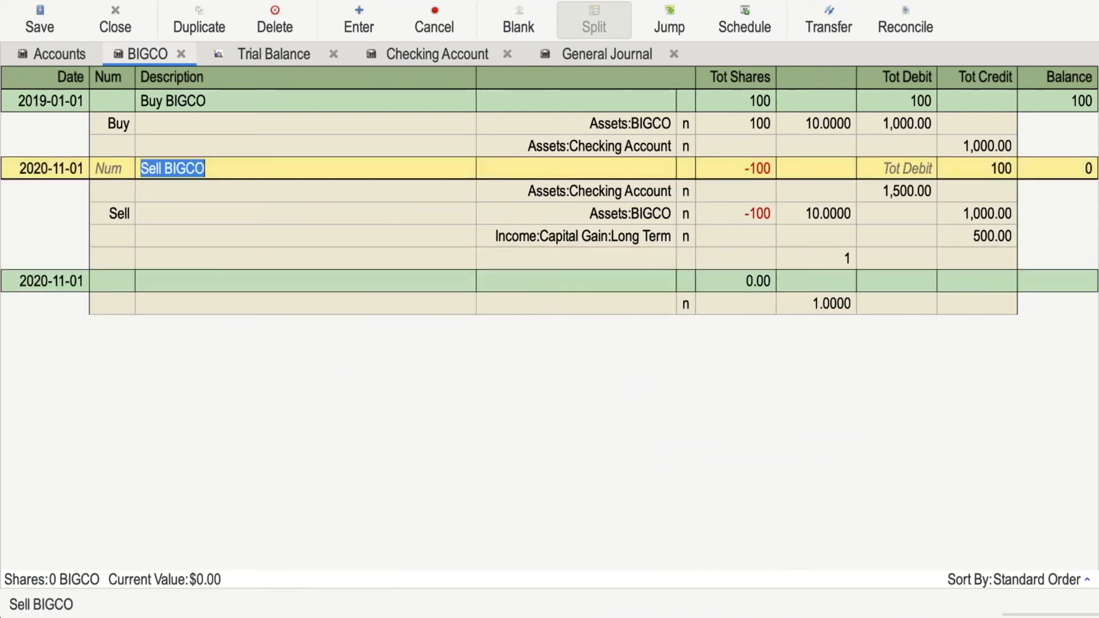
mouse_move(274, 20)
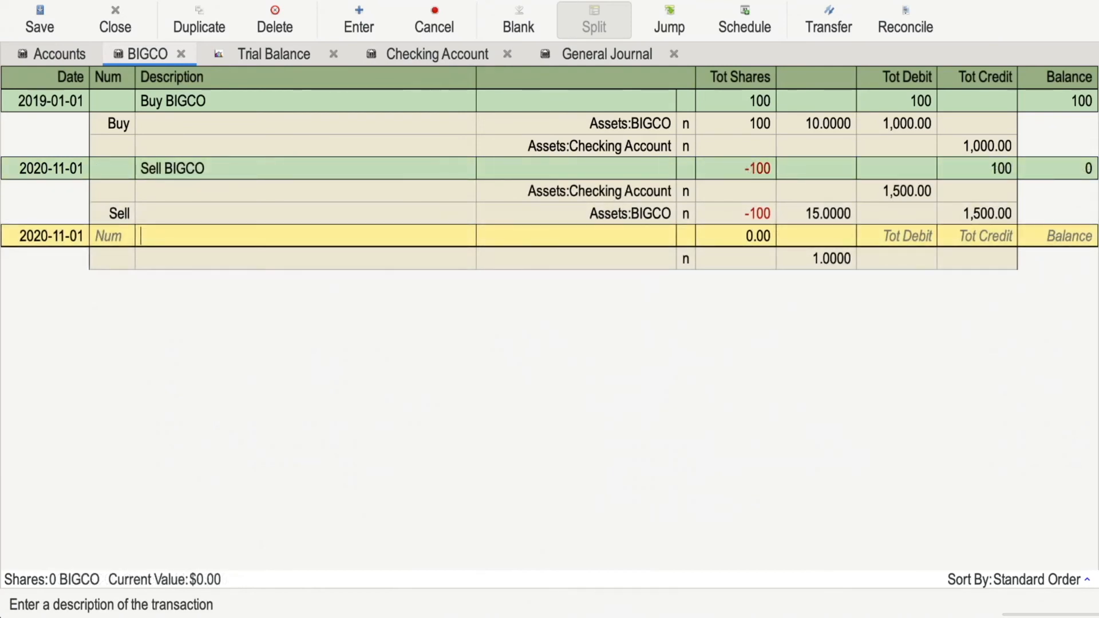
- Add a 'BIGCO Capital Gain Adjustment' crediting Income:Capital Gain:Long Term $500 against BIGCO
text(BIGCO Capital Gain Adjustment)
text(Income:Cap)
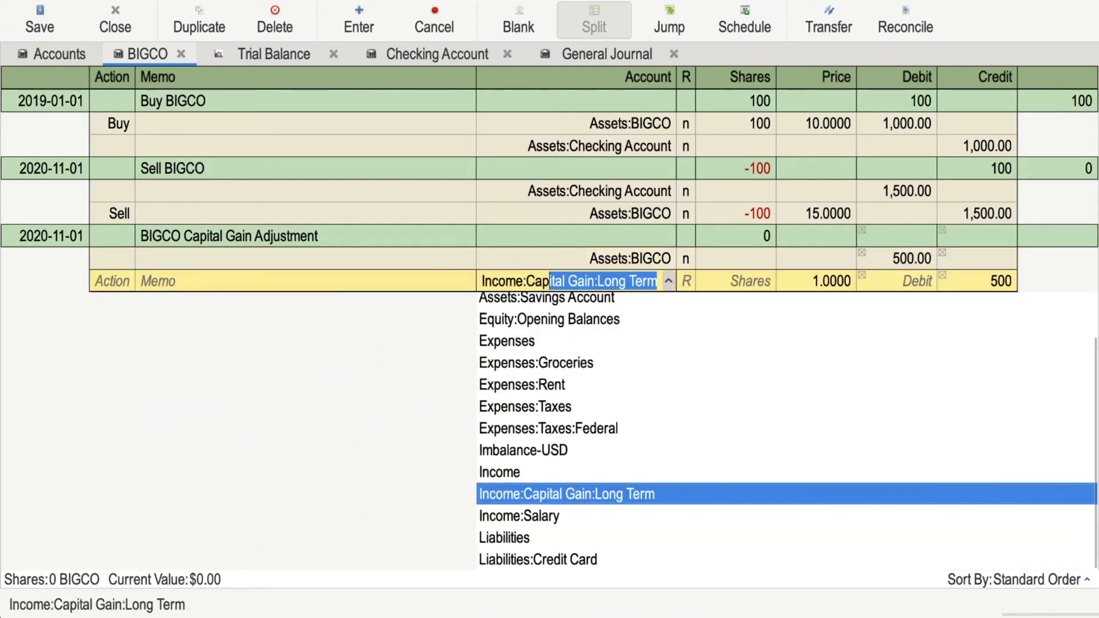
click(565, 495)
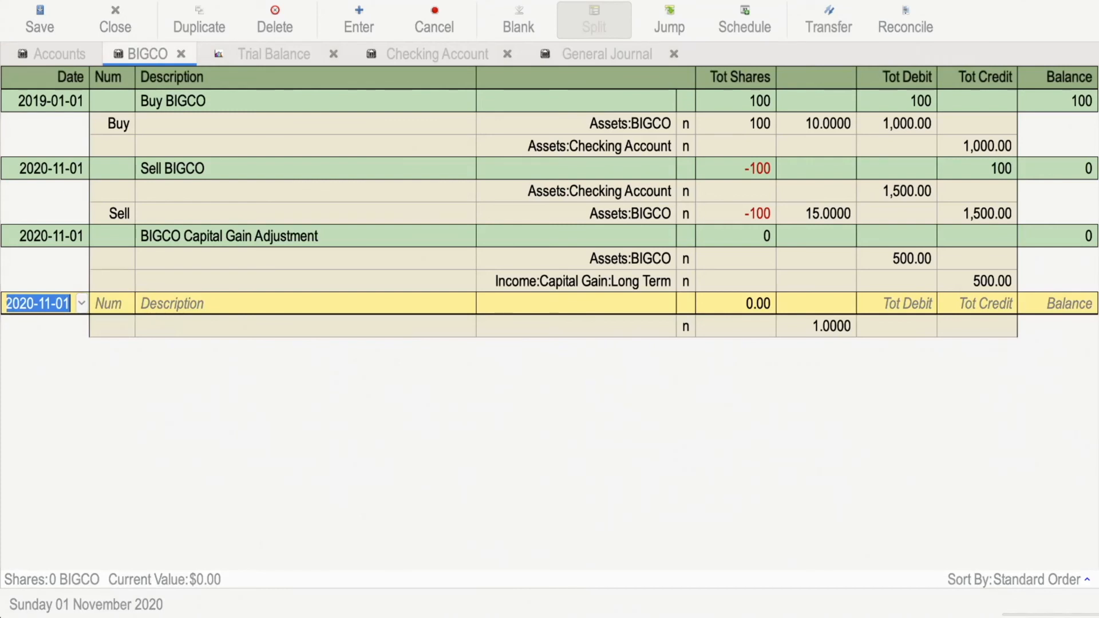
- View the Trial Balance now balanced at $9,500 per side
click(273, 53)
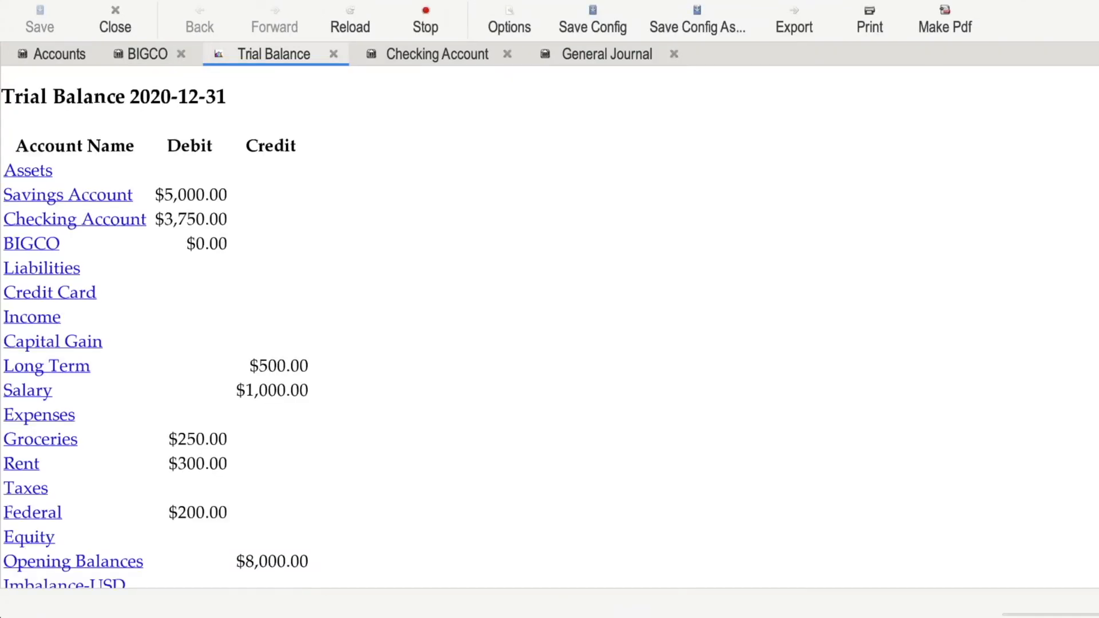
scroll(down, 3)
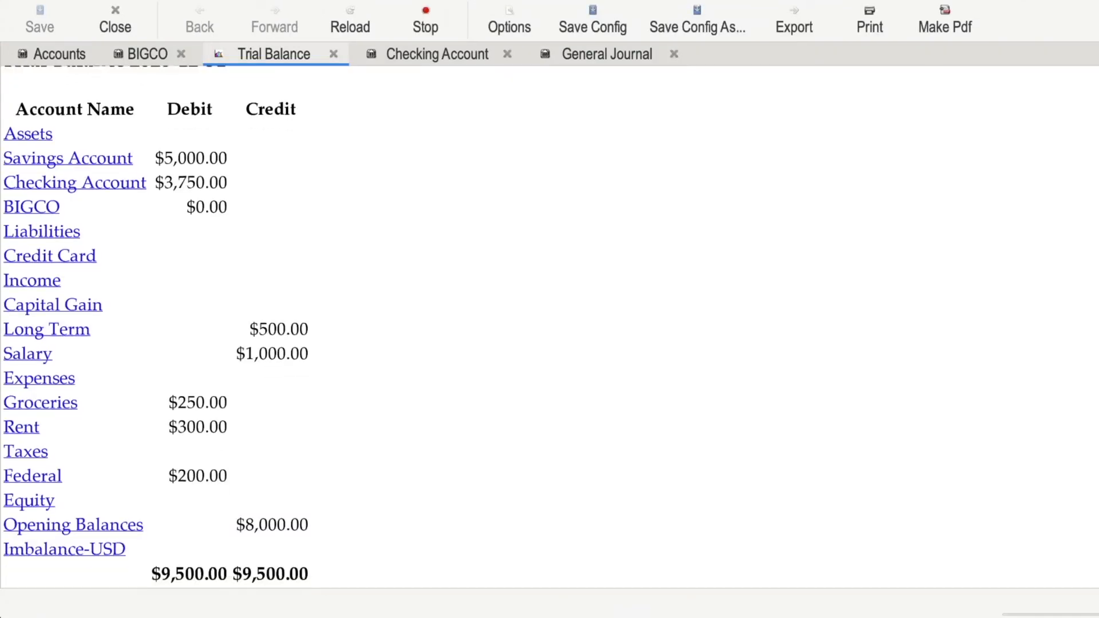